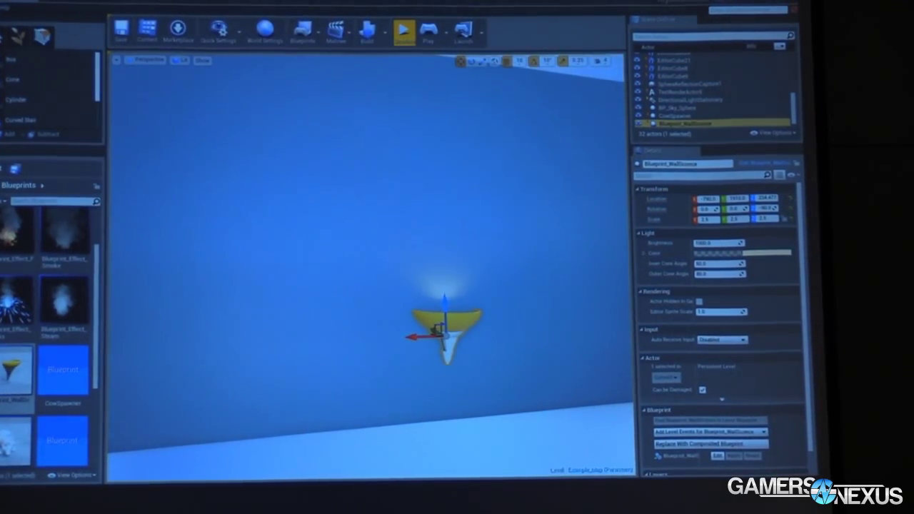
Play-test the level briefly, then stop play to return to editing
left_click(403, 31)
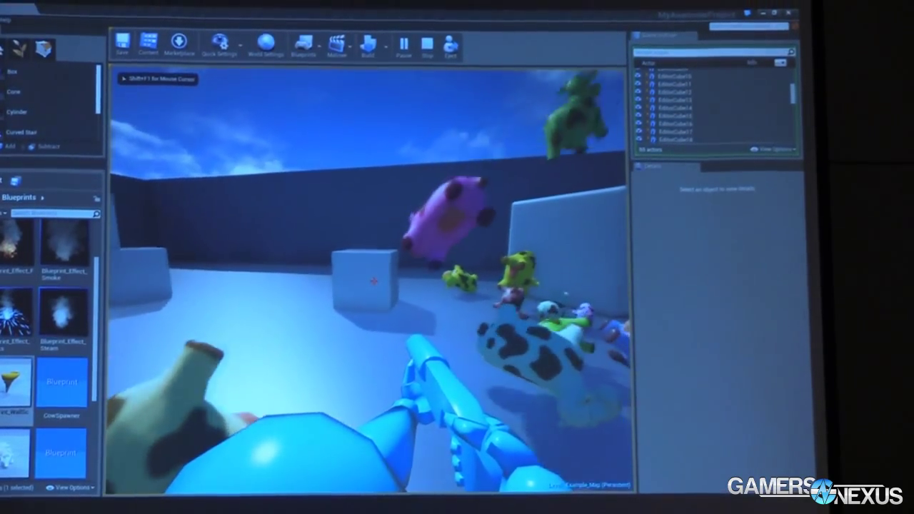
left_click(444, 53)
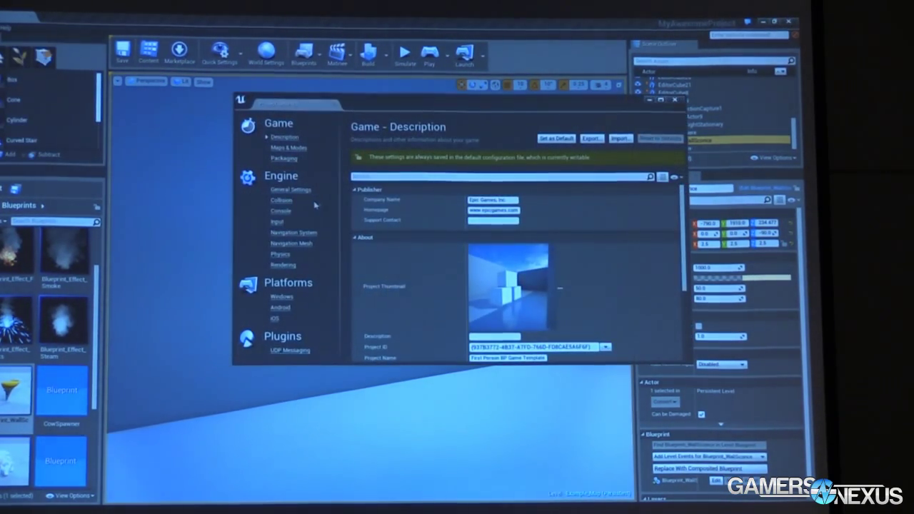
Add a 'Use' action mapping with its key in Input settings and save as default
left_click(276, 221)
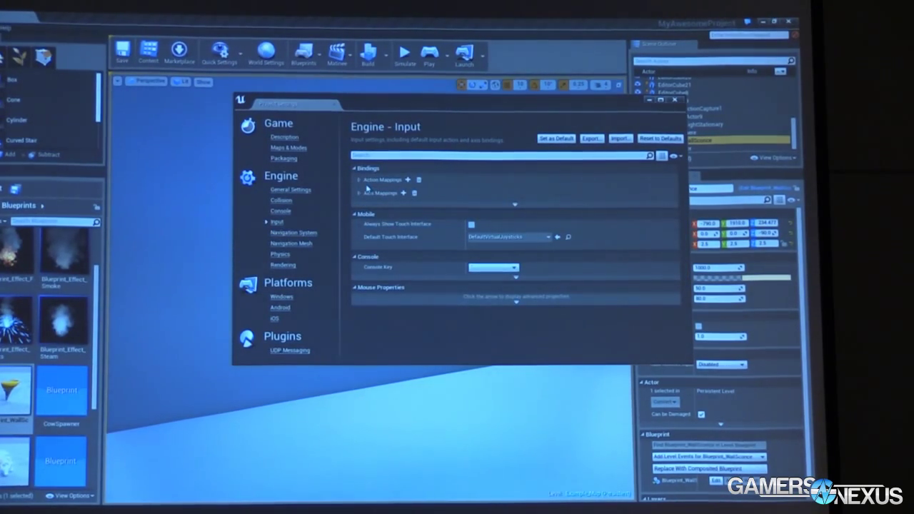
left_click(354, 179)
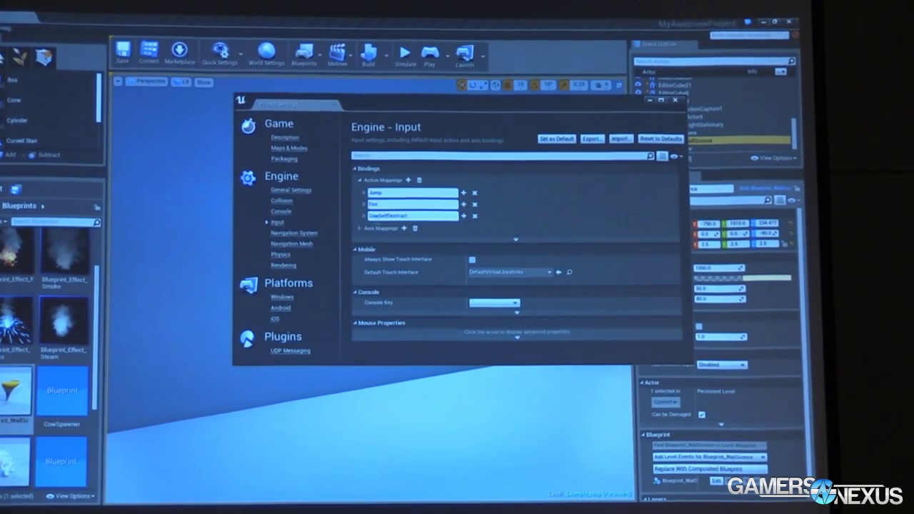
left_click(414, 227)
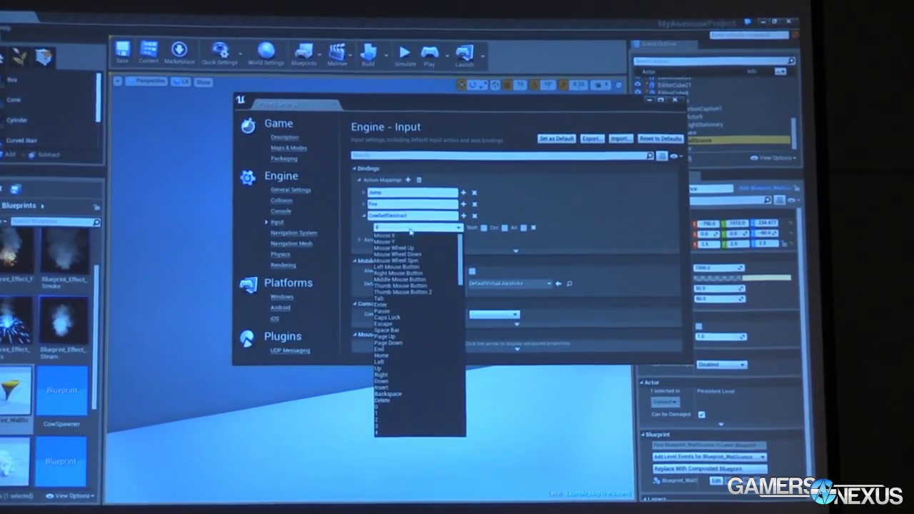
scroll("down", 3)
type("Use")
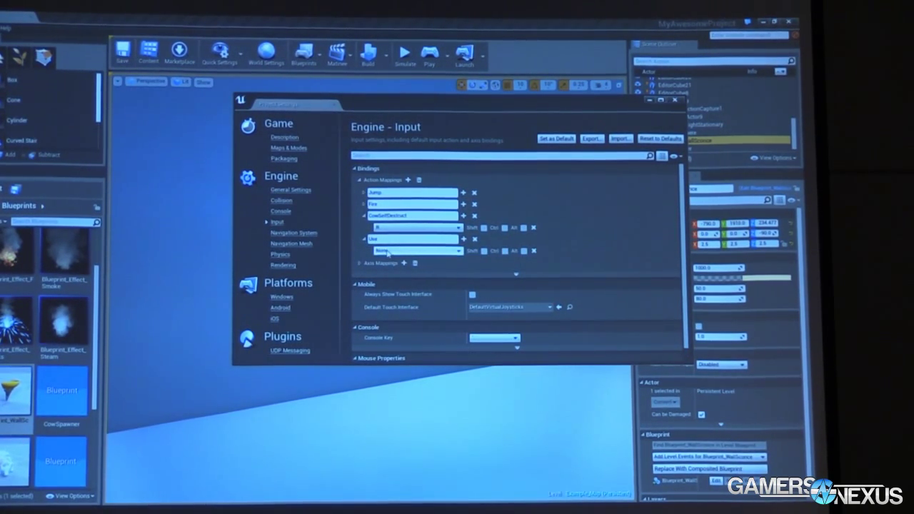
left_click(417, 250)
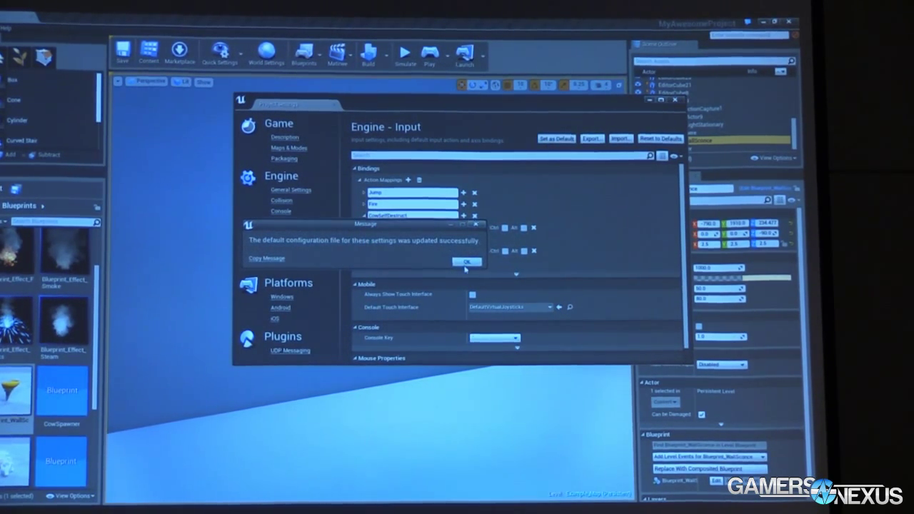
left_click(465, 261)
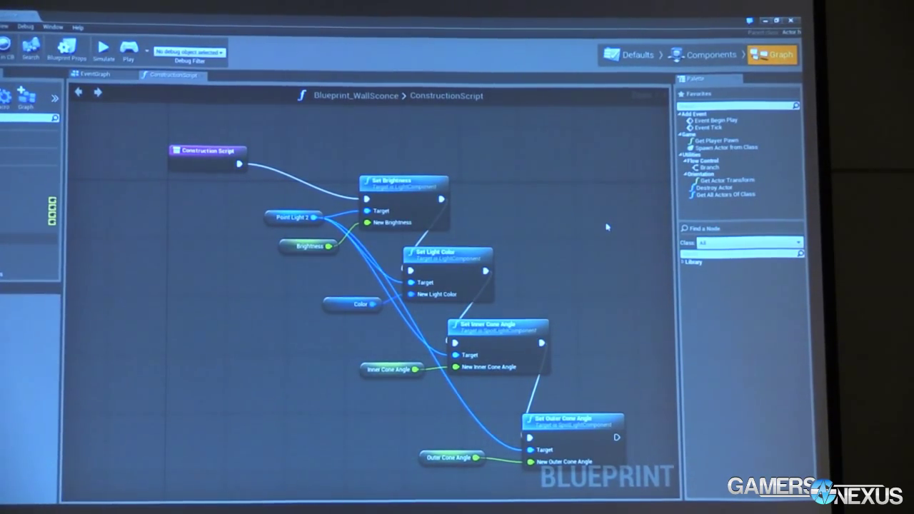
mouse_move(615, 86)
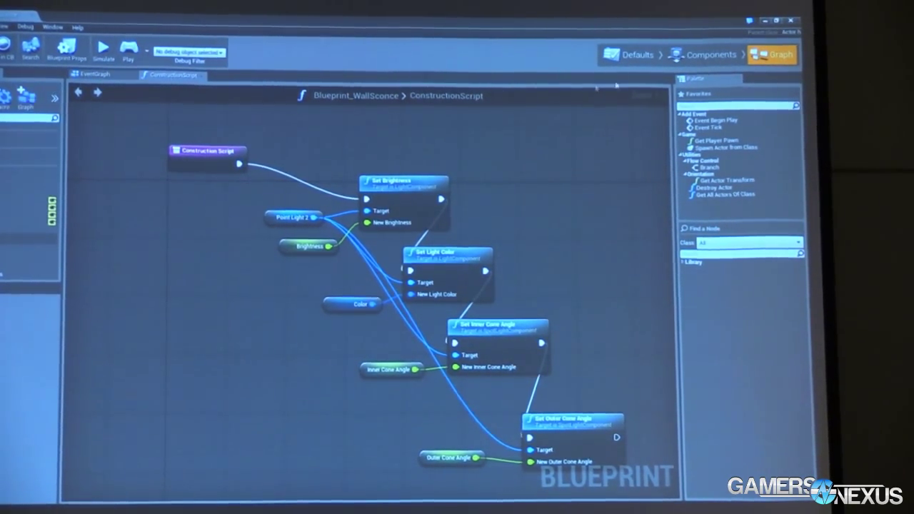
Switch the wall sconce Blueprint editor to Components mode
left_click(709, 54)
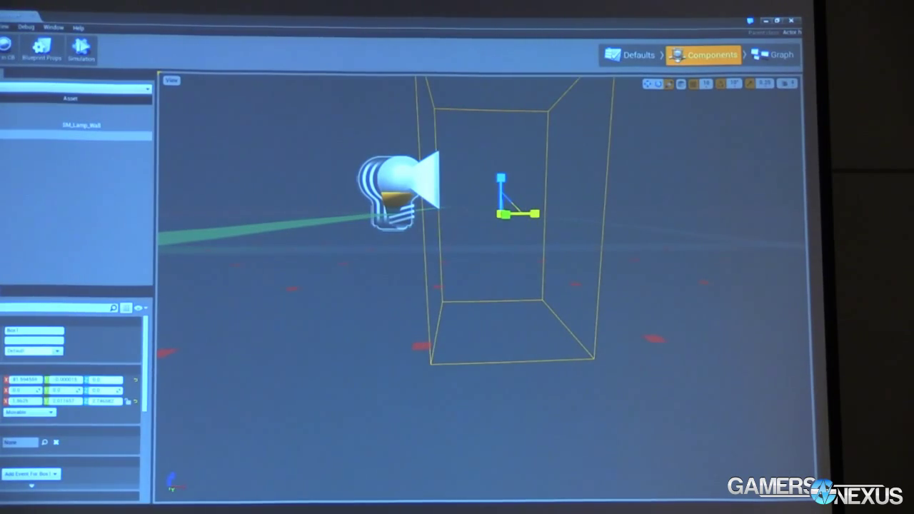
left_click(649, 83)
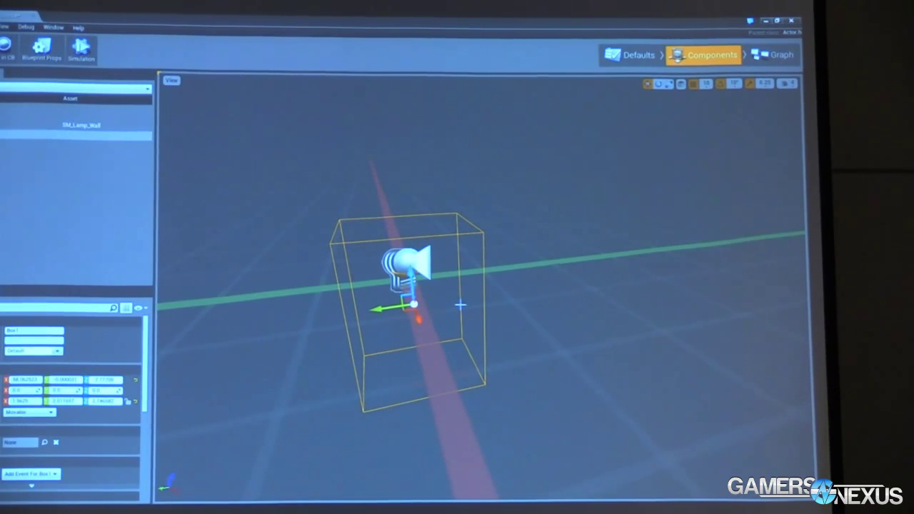
right_click(82, 125)
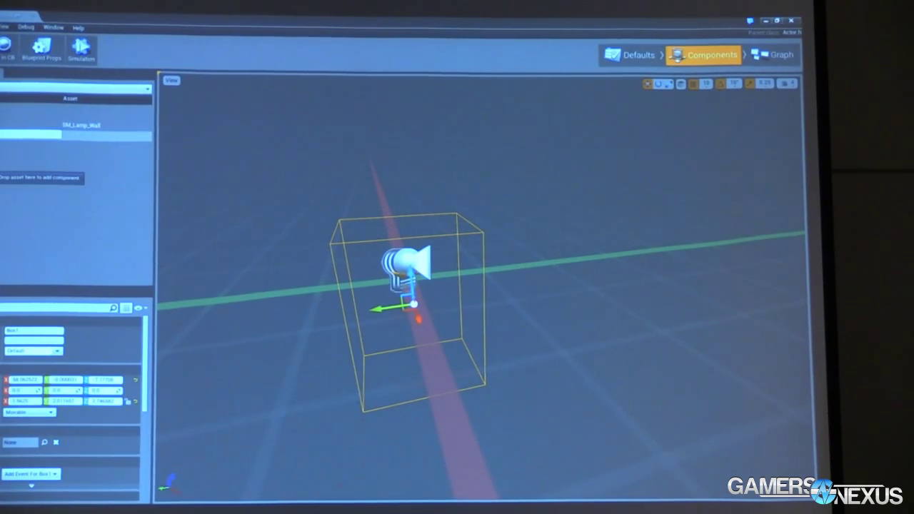
left_click(773, 55)
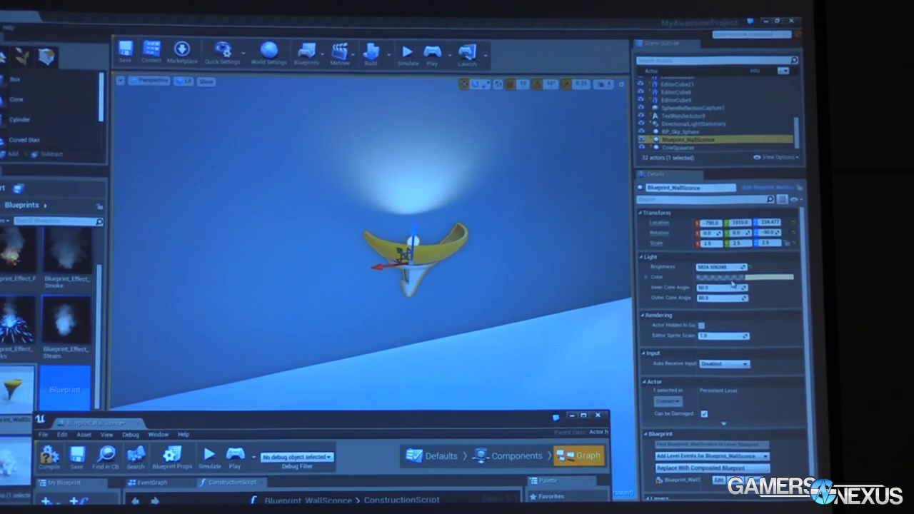
Set the placed sconce's Brightness to about 5824 and bring the Blueprint editor forward
left_click(723, 277)
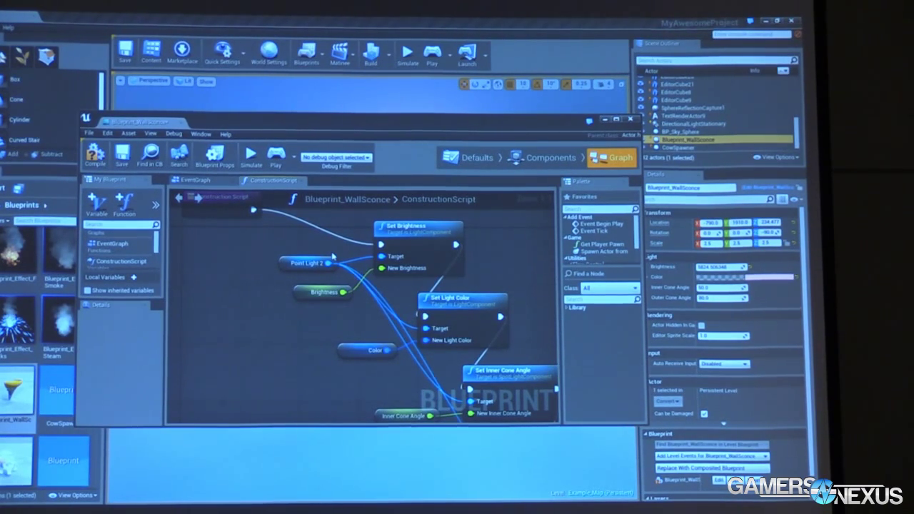
left_click(194, 180)
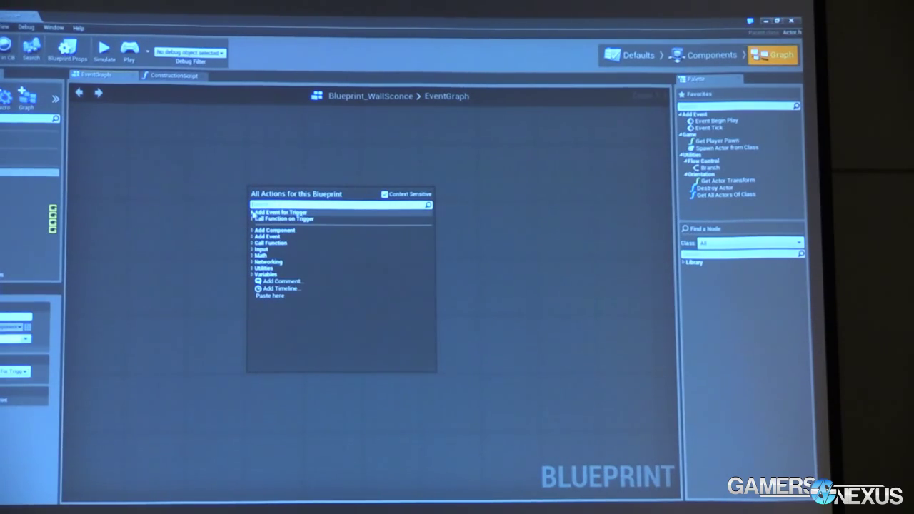
Add an OnComponentBeginOverlap (Trigger) event from Add Event for Trigger > Collision
left_click(252, 212)
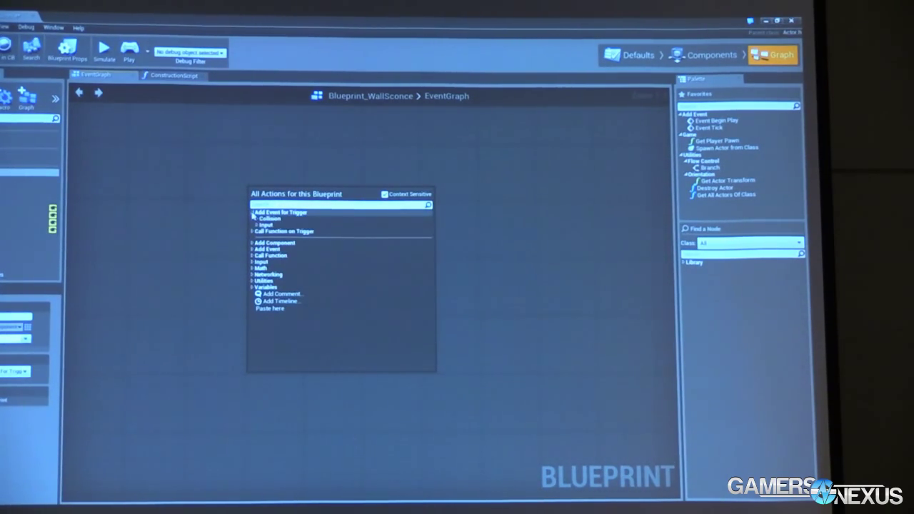
left_click(255, 218)
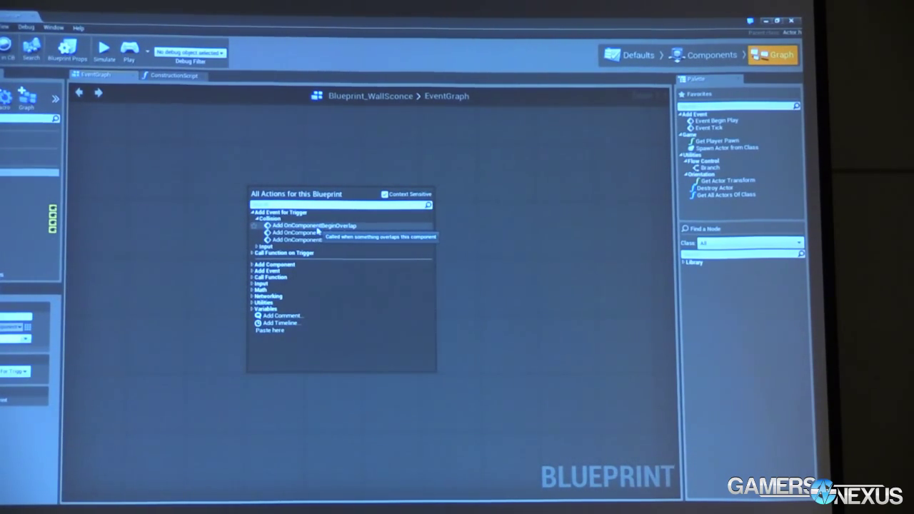
left_click(314, 226)
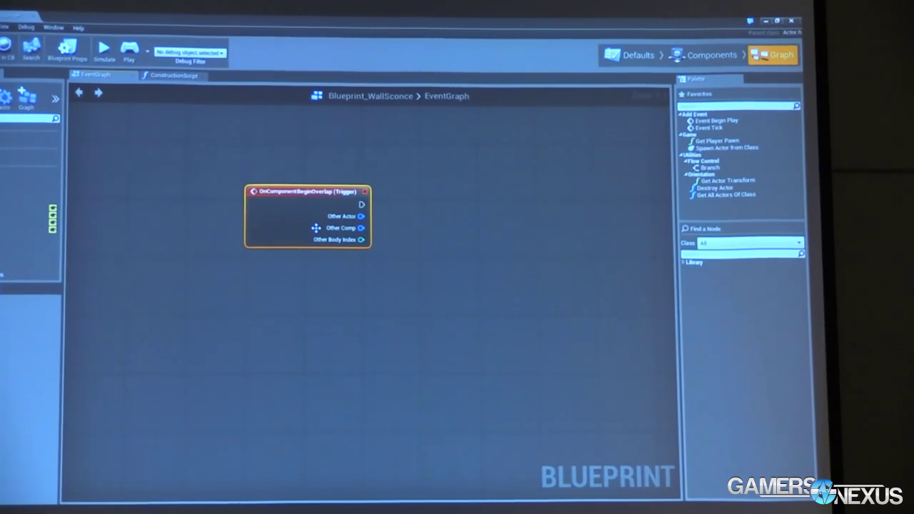
mouse_move(335, 229)
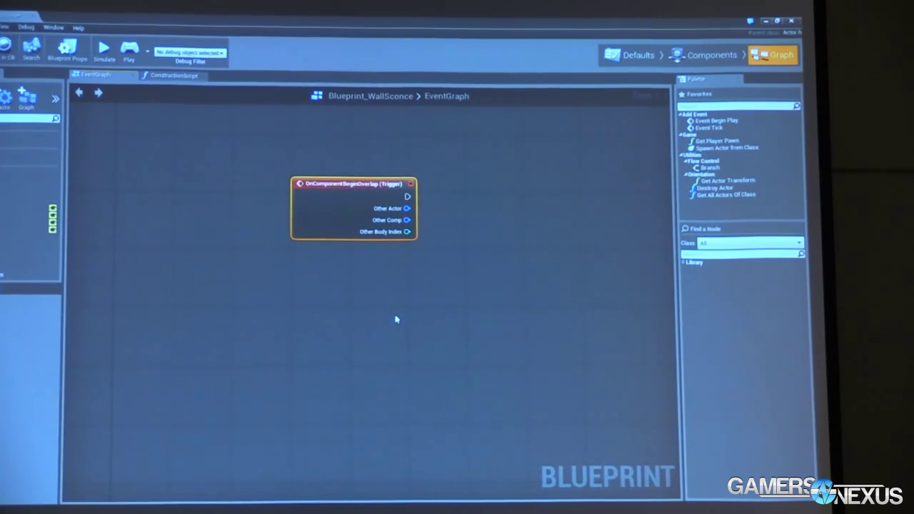
Inspect the Box1 trigger's overlap collision settings, then return to the event graph
left_click(711, 55)
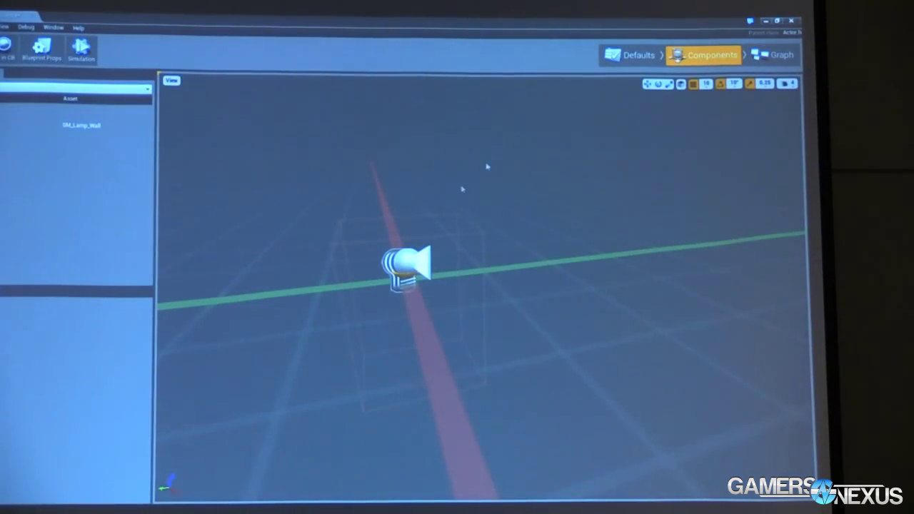
left_click(80, 125)
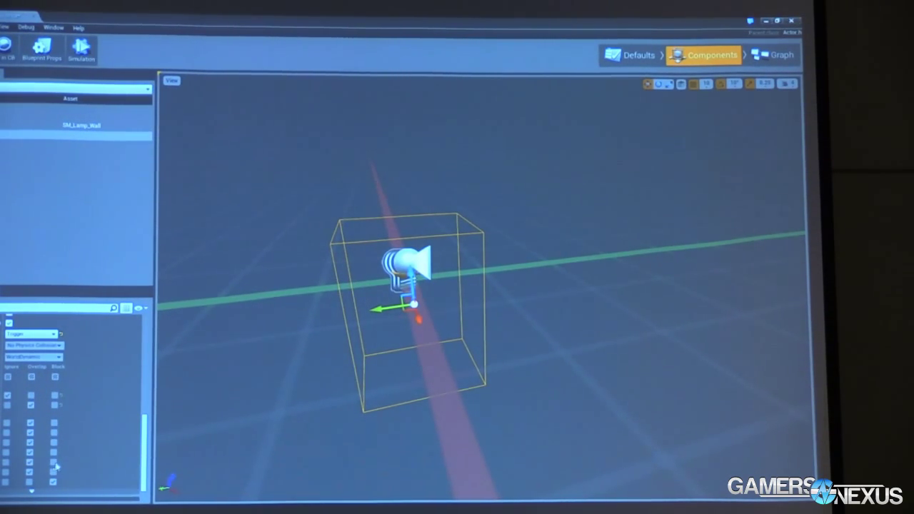
left_click(773, 55)
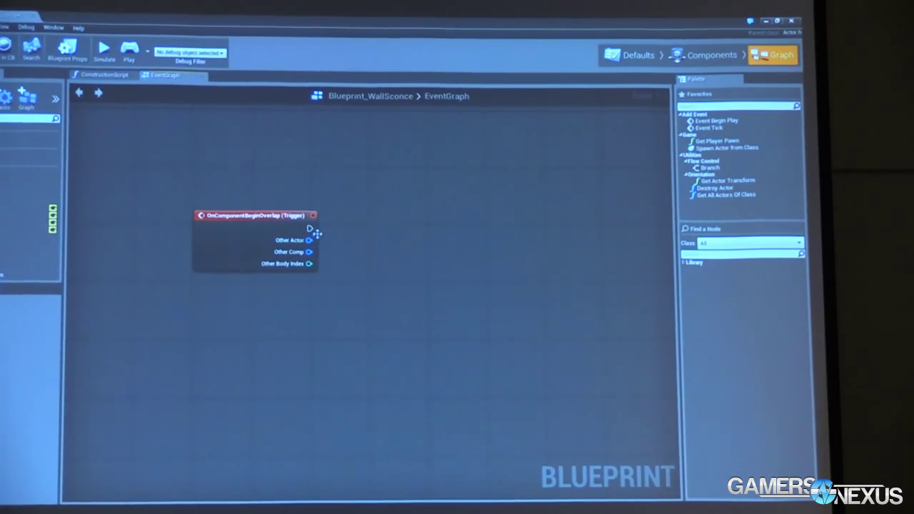
Wire an Enable Input node from the OnComponentBeginOverlap execution pin
left_click_drag(310, 229, 407, 264)
type("enable")
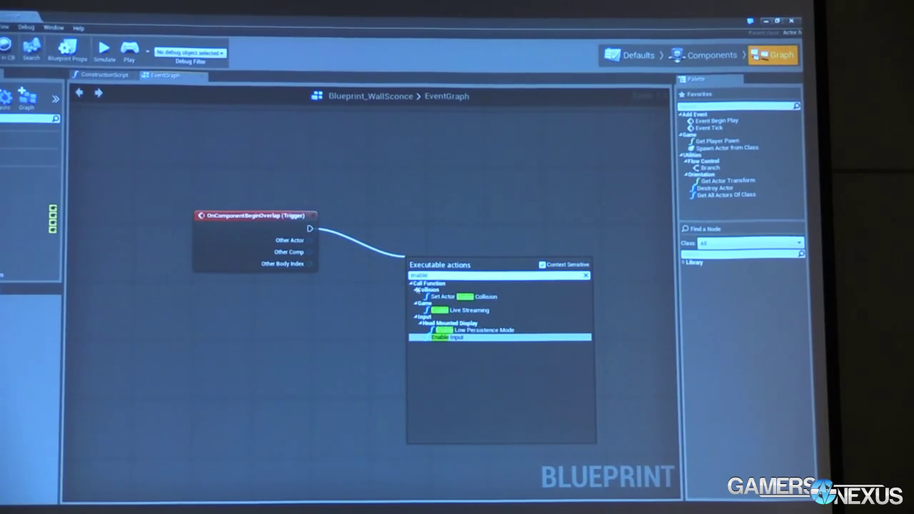
left_click(455, 337)
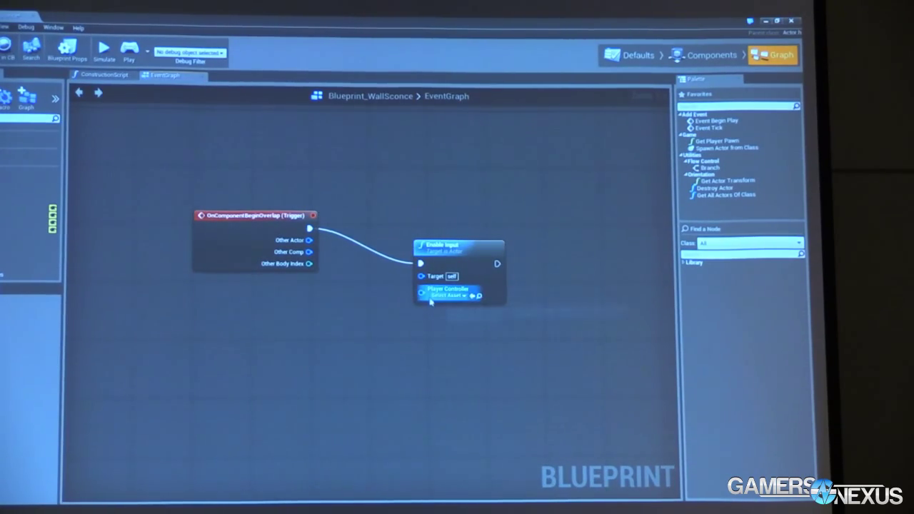
mouse_move(430, 302)
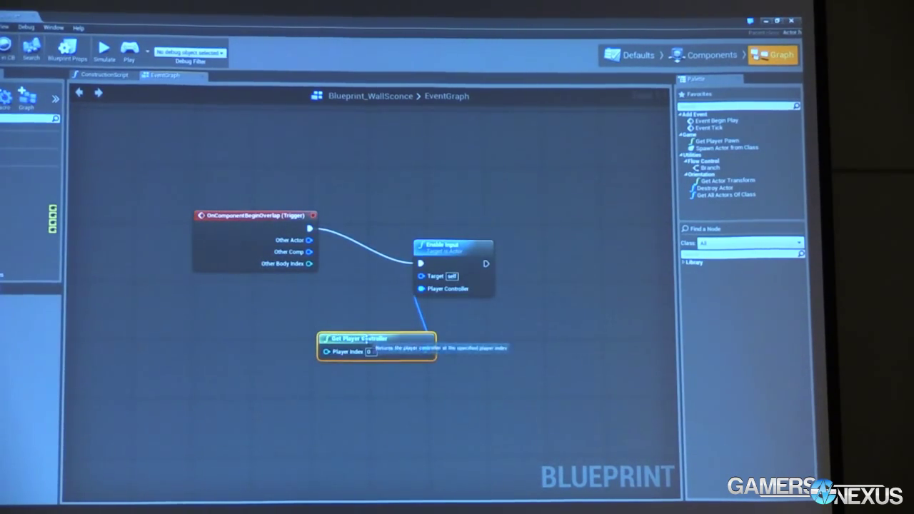
Move the Get Player Controller node beside the Enable Input node
left_click_drag(376, 339, 318, 311)
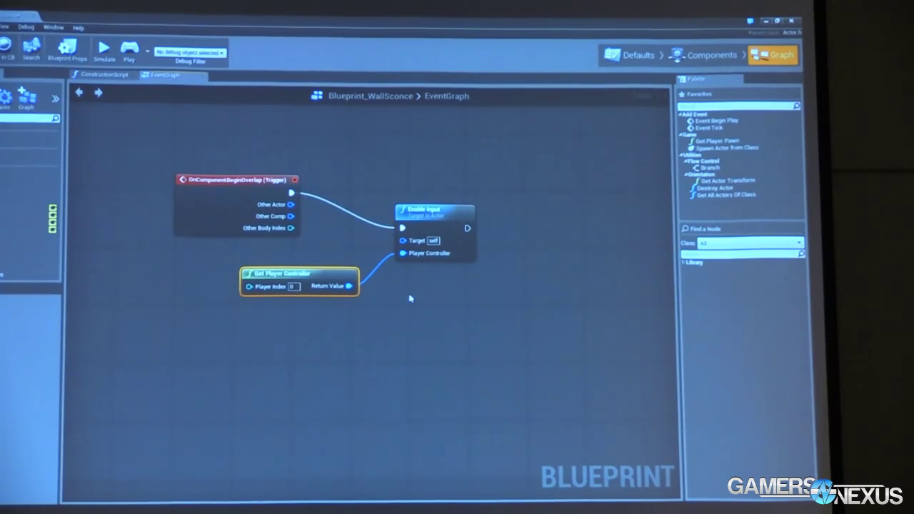
mouse_move(173, 125)
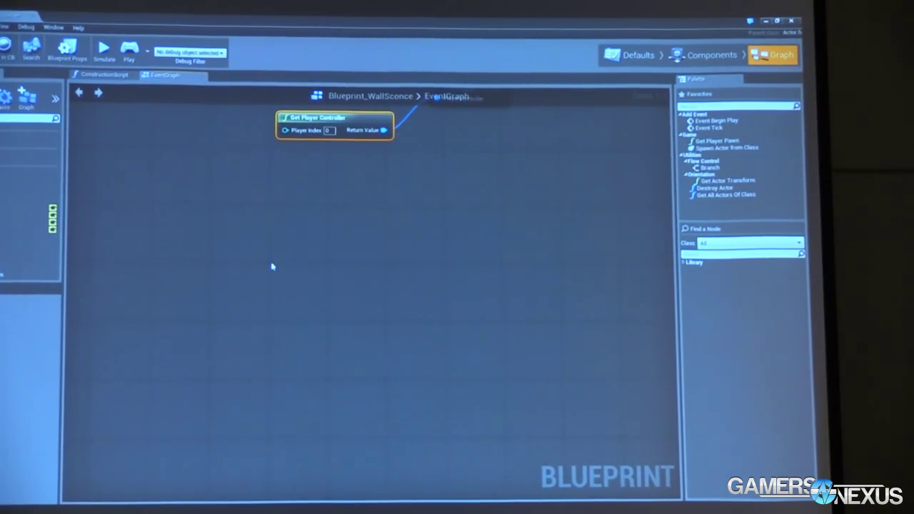
Add an InputAction Use event and a Toggle Visibility node targeting Point Light 2
right_click(272, 267)
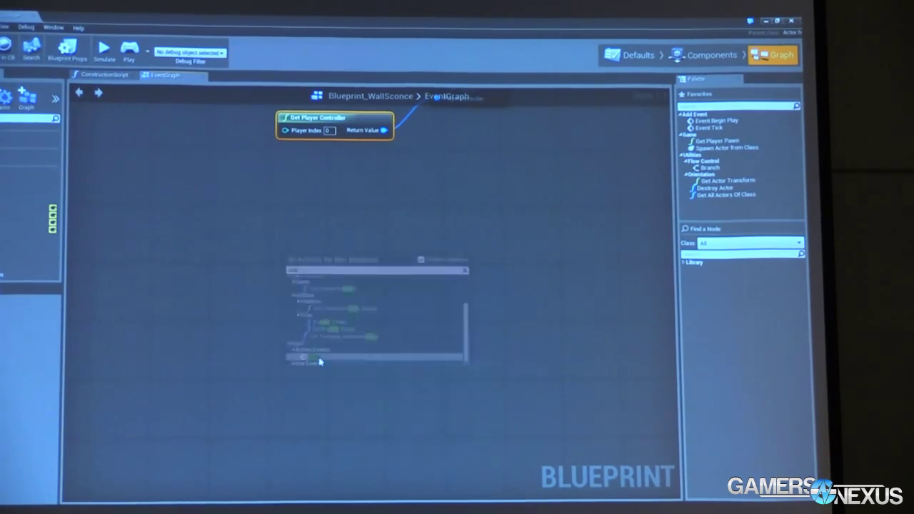
left_click(320, 358)
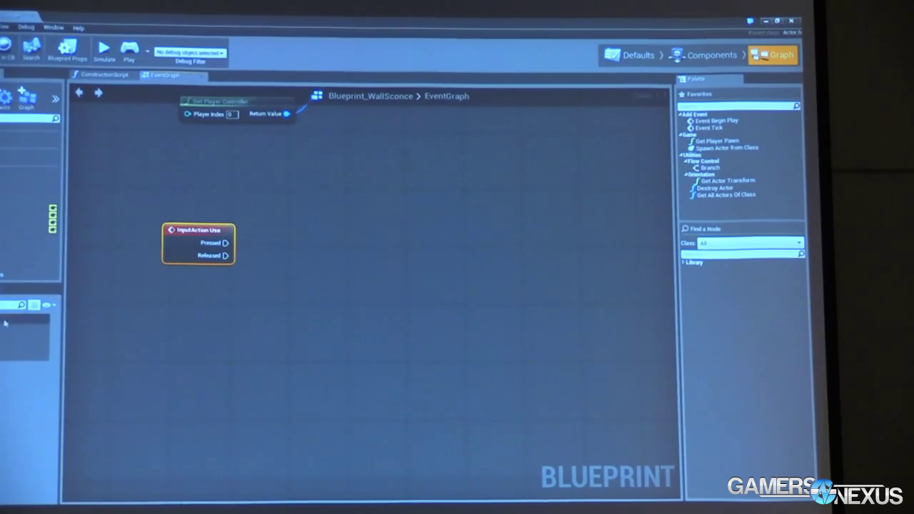
left_click(225, 296)
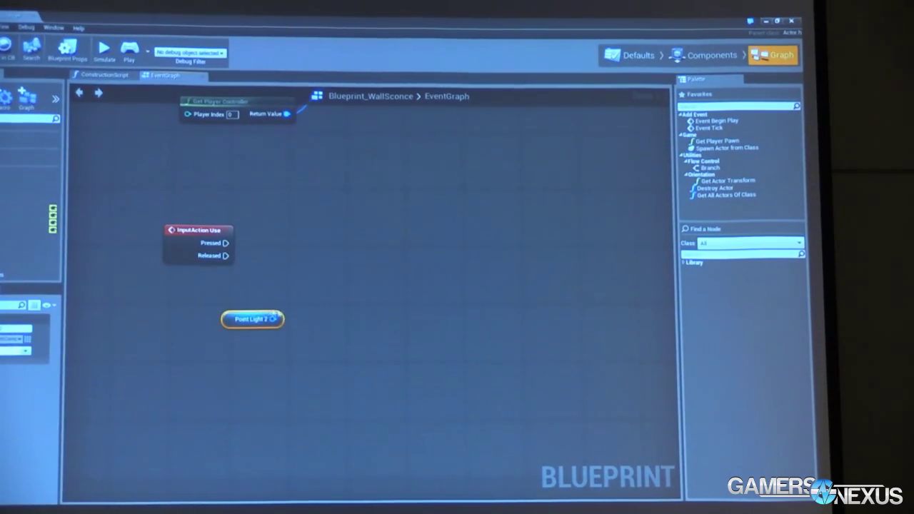
left_click_drag(275, 319, 311, 291)
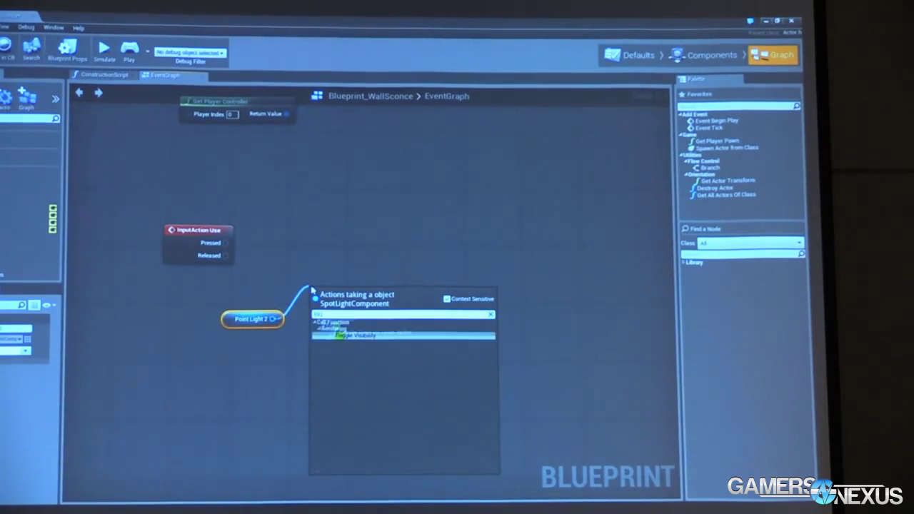
left_click(364, 335)
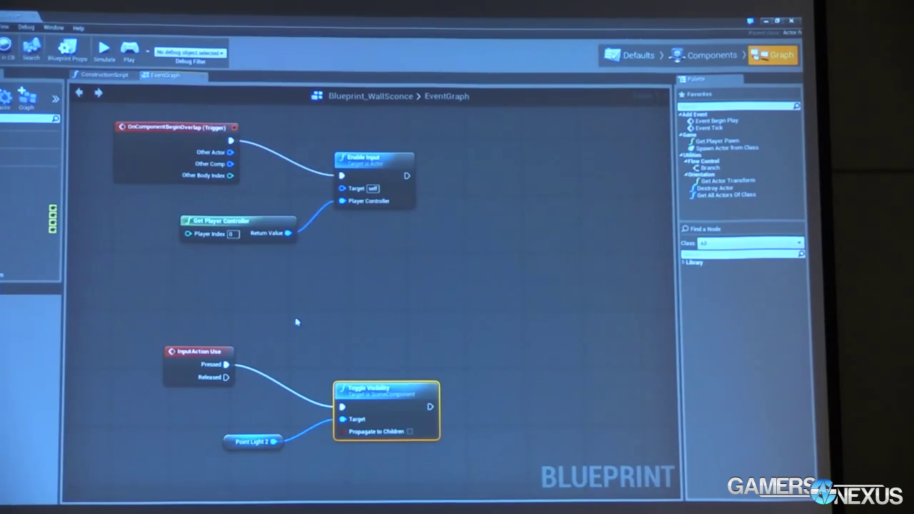
mouse_move(270, 36)
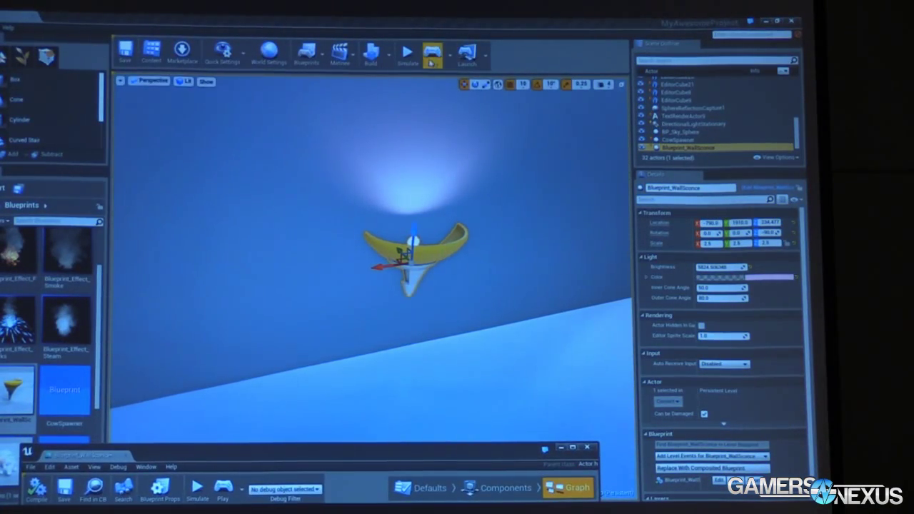
Play-test the sconce in the level, then return to the wall sconce Blueprint graph
left_click(407, 51)
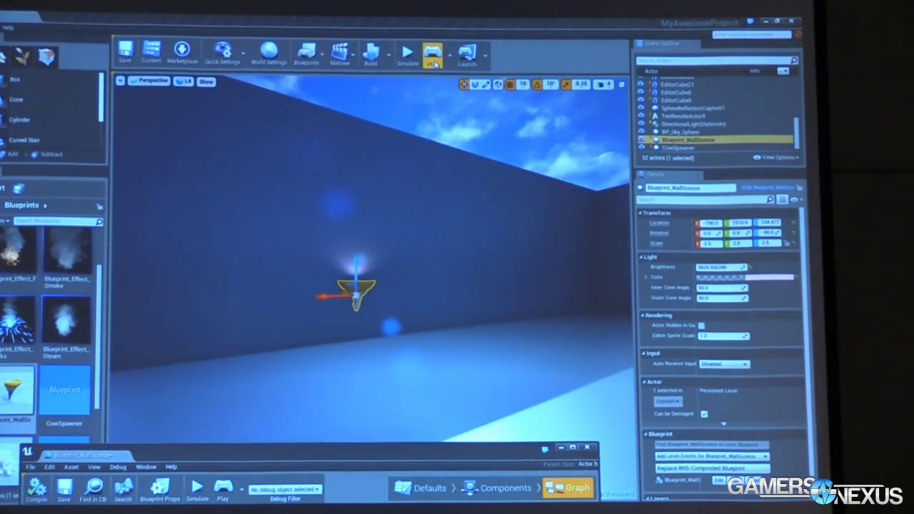
left_click(407, 51)
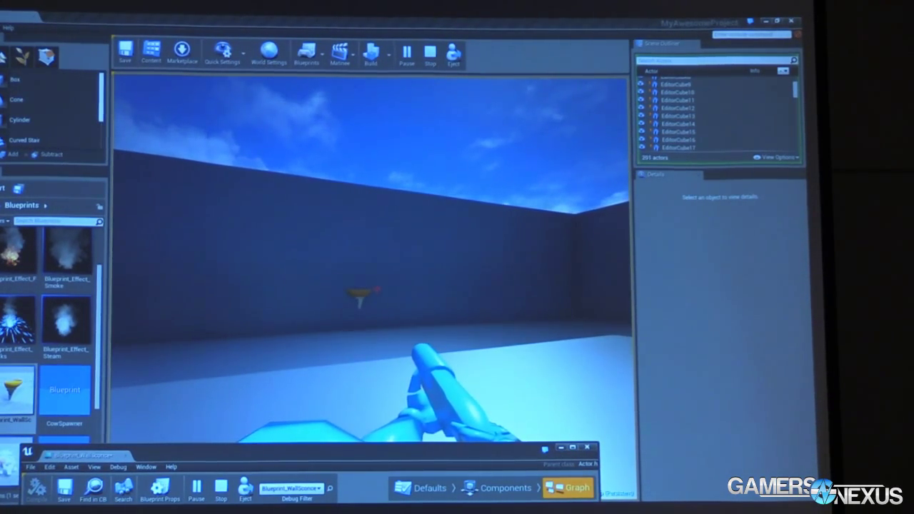
left_click(429, 52)
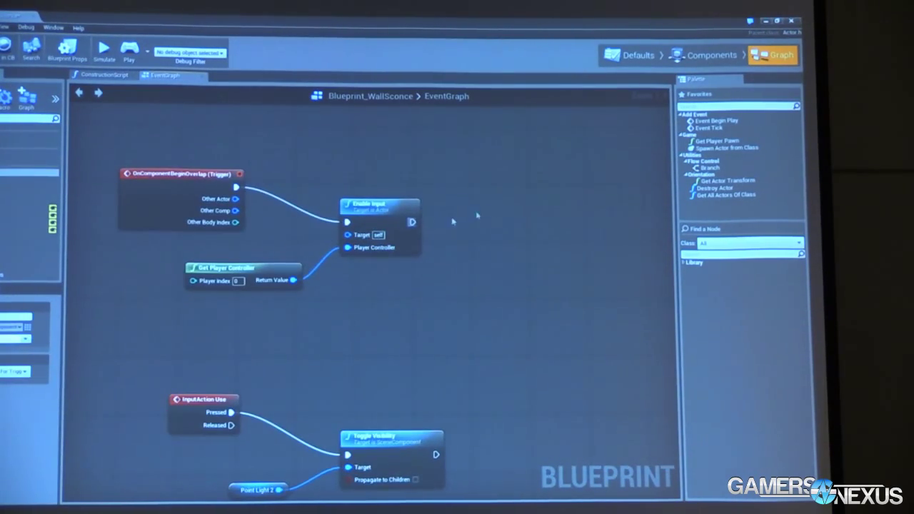
Add the Trigger's OnComponentEndOverlap event and connect its exec output to a Disable Input node
right_click(453, 221)
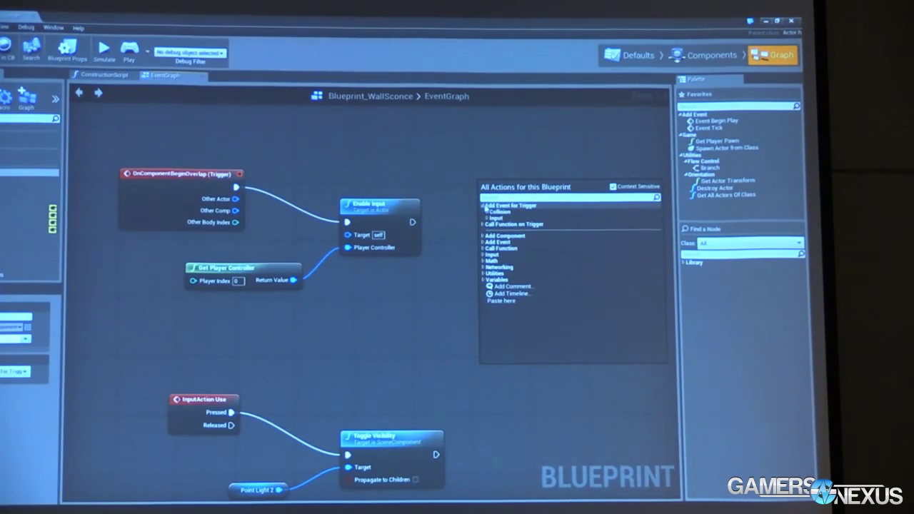
left_click(511, 206)
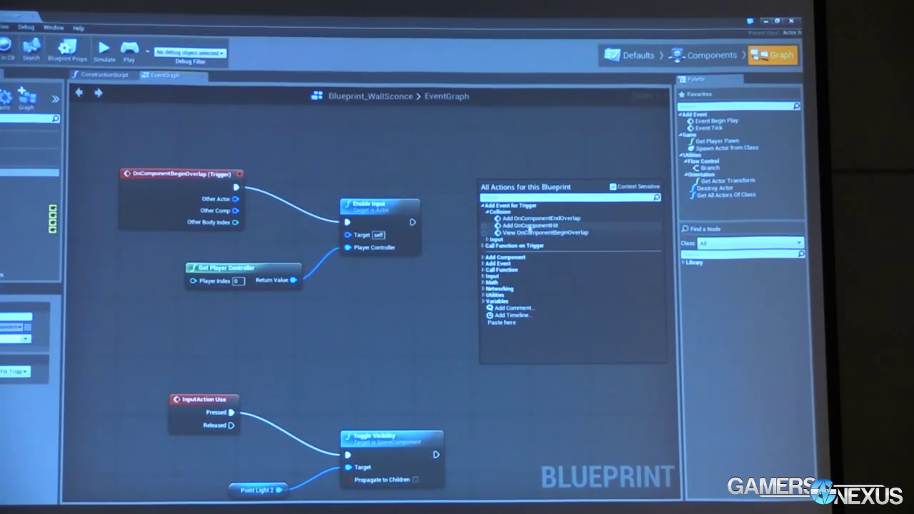
mouse_move(539, 218)
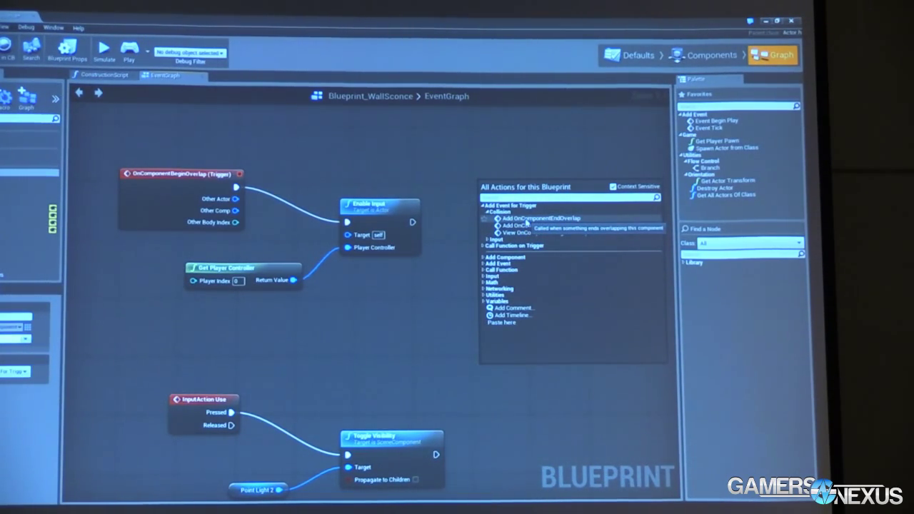
left_click(539, 218)
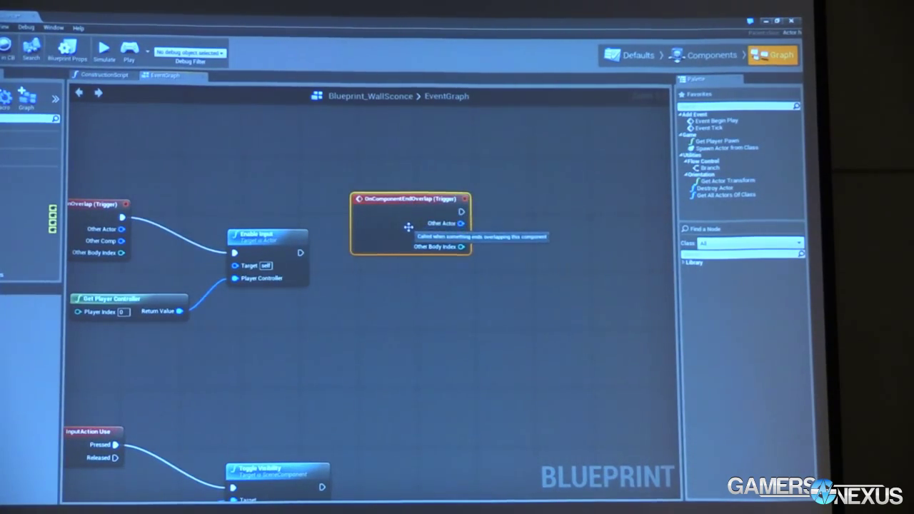
left_click_drag(462, 210, 486, 227)
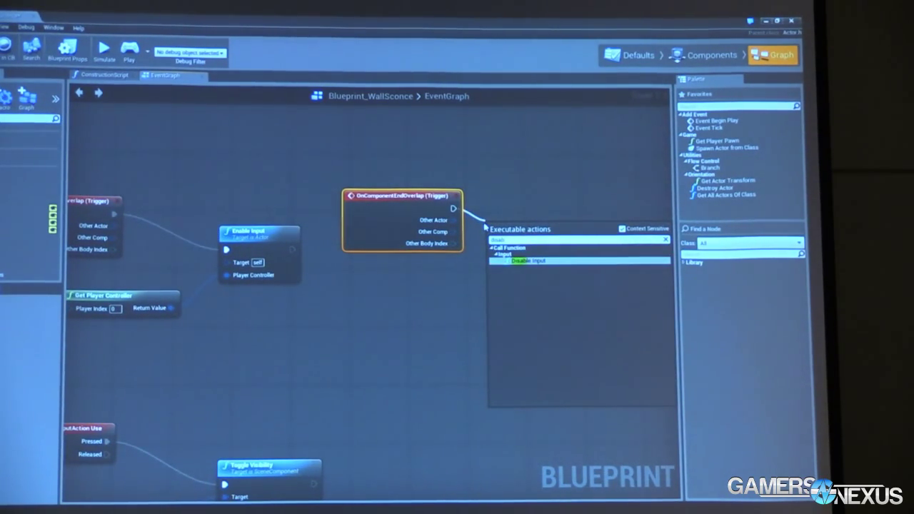
left_click(529, 260)
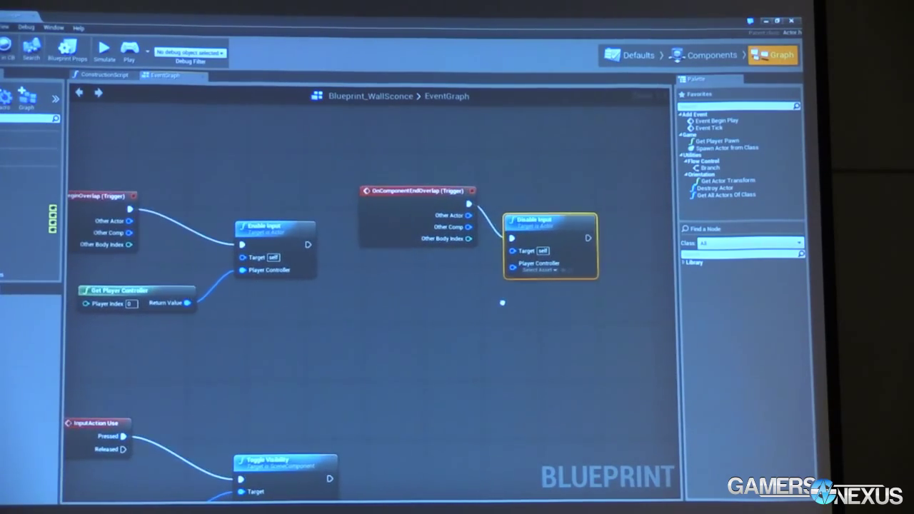